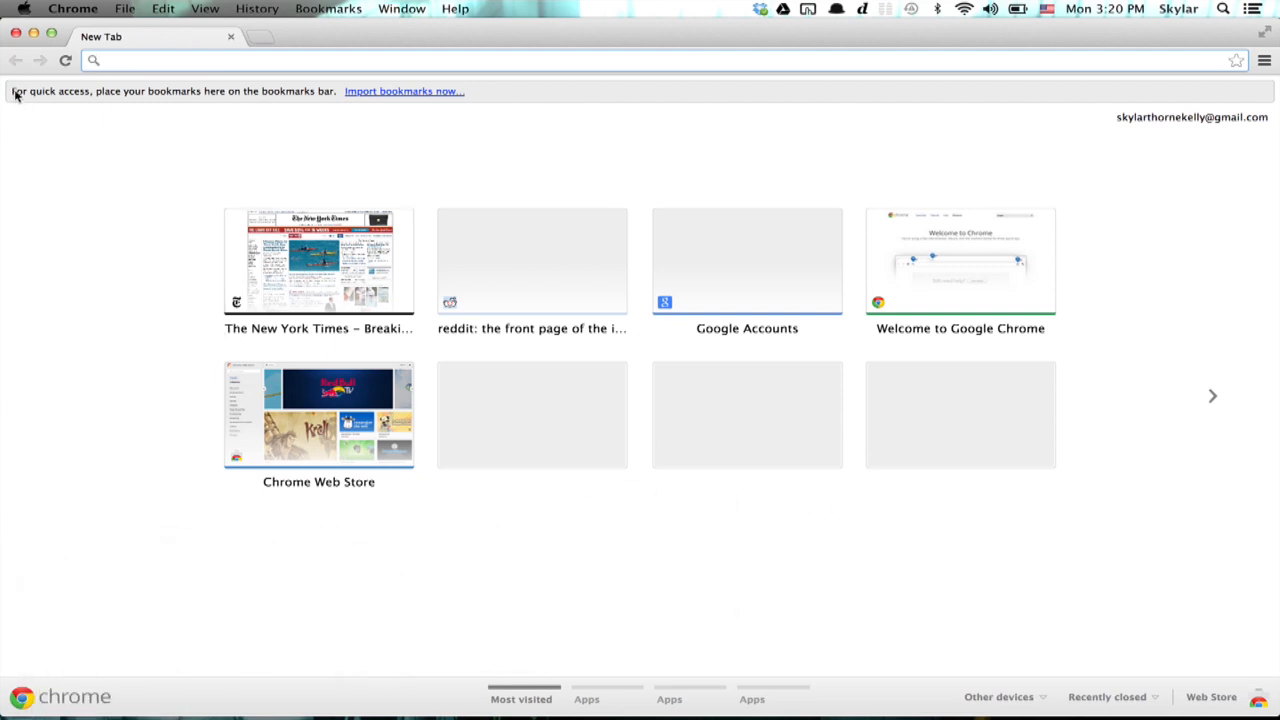
pyautogui.moveTo(318, 100)
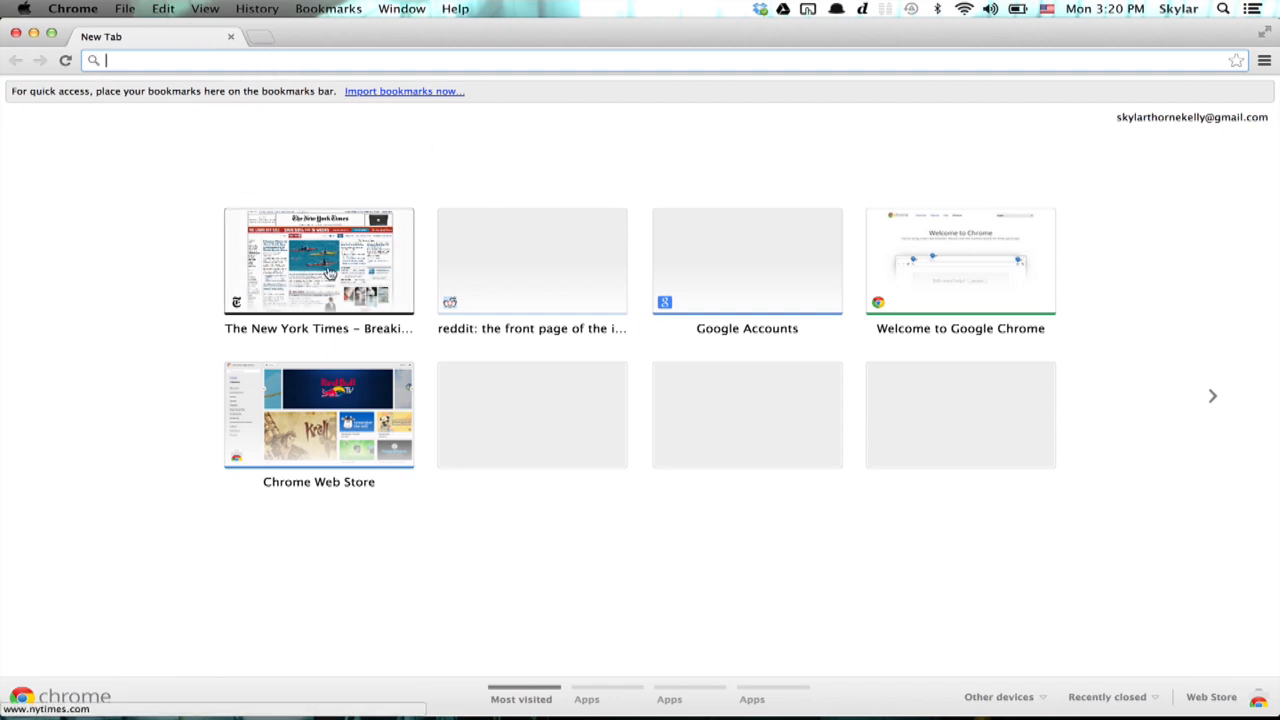
pyautogui.moveTo(318, 261)
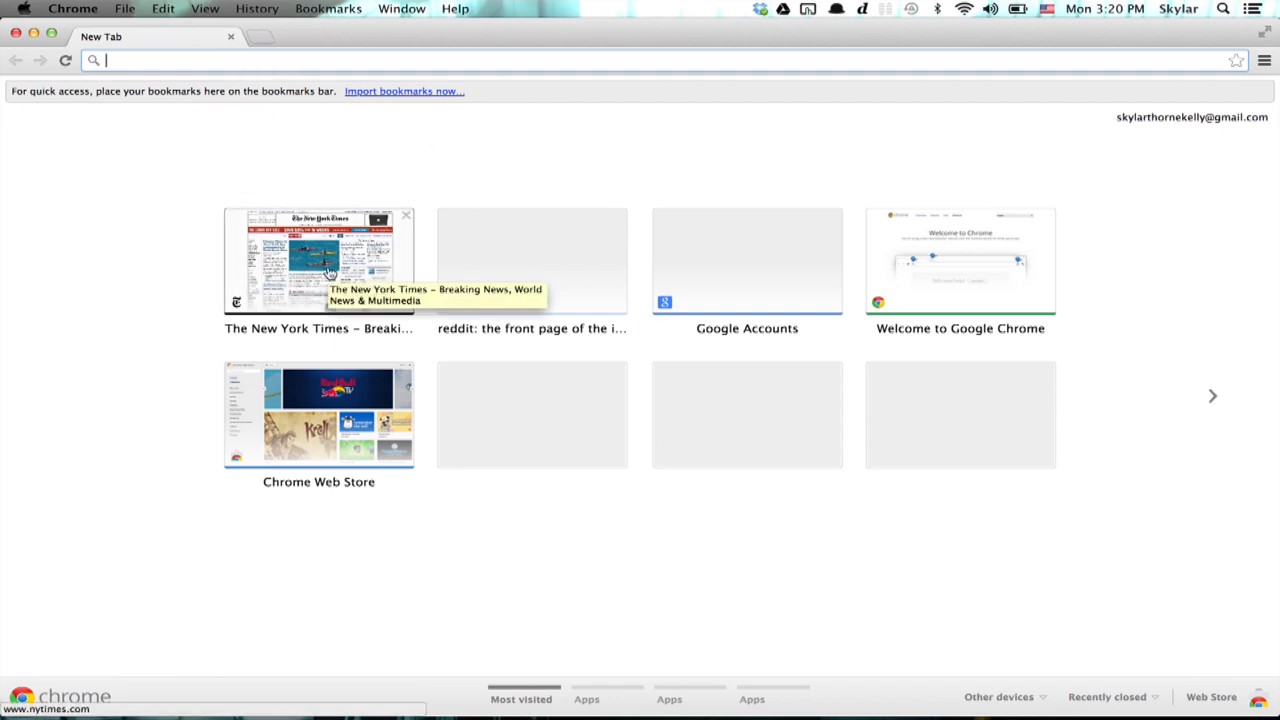
# Step: Go to chrome://settings from the address bar
pyautogui.write('chrome://settings')
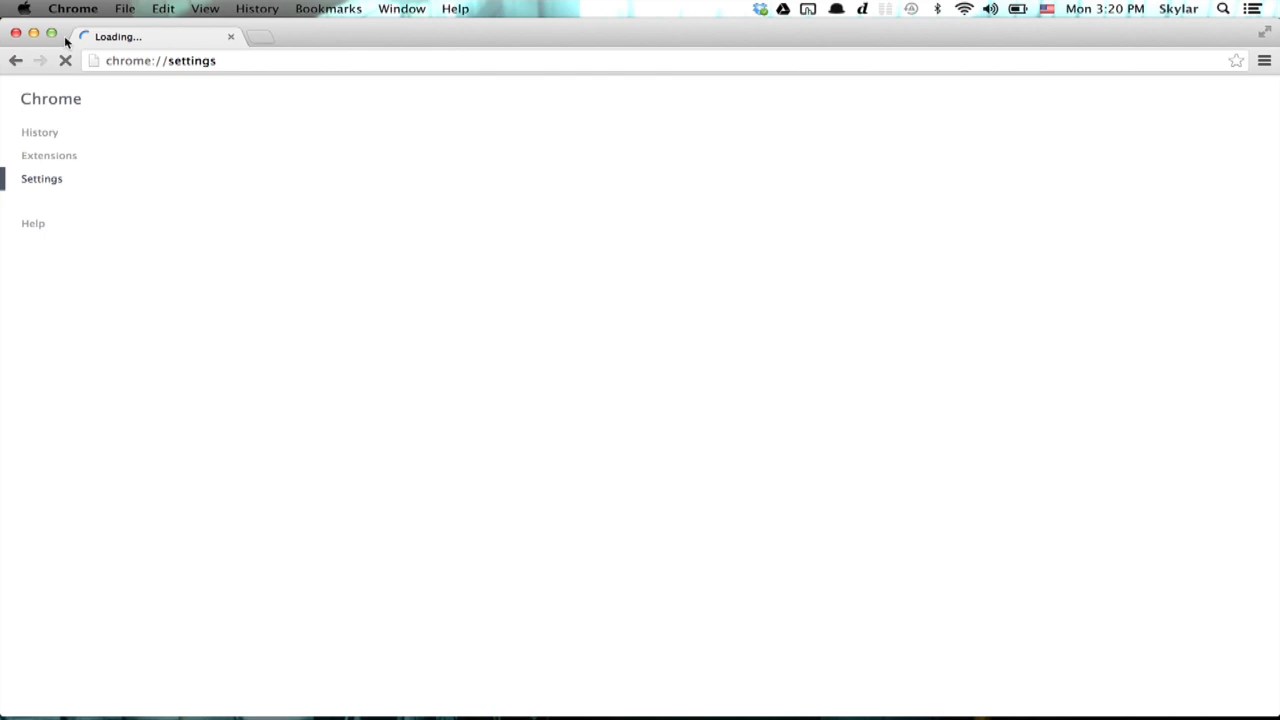
# Step: Start 'Import bookmarks and settings' from the Settings page, with Safari as source
pyautogui.click(72, 8)
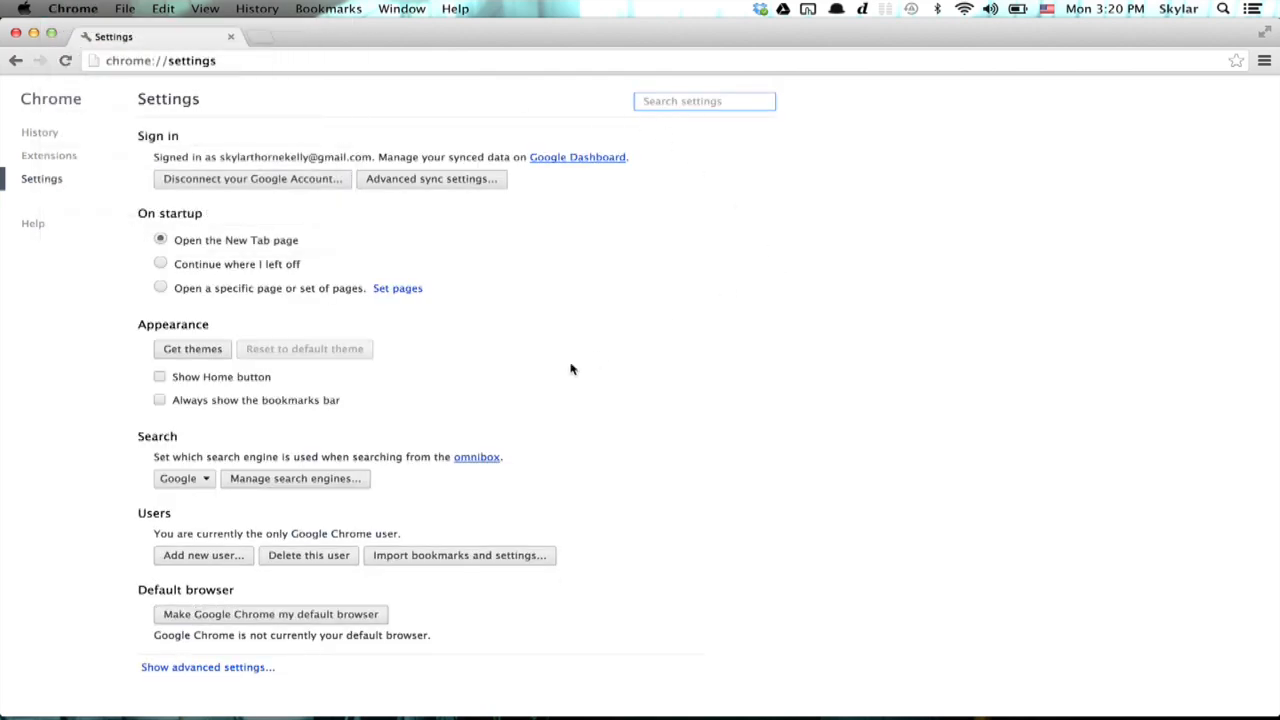
pyautogui.moveTo(175, 497)
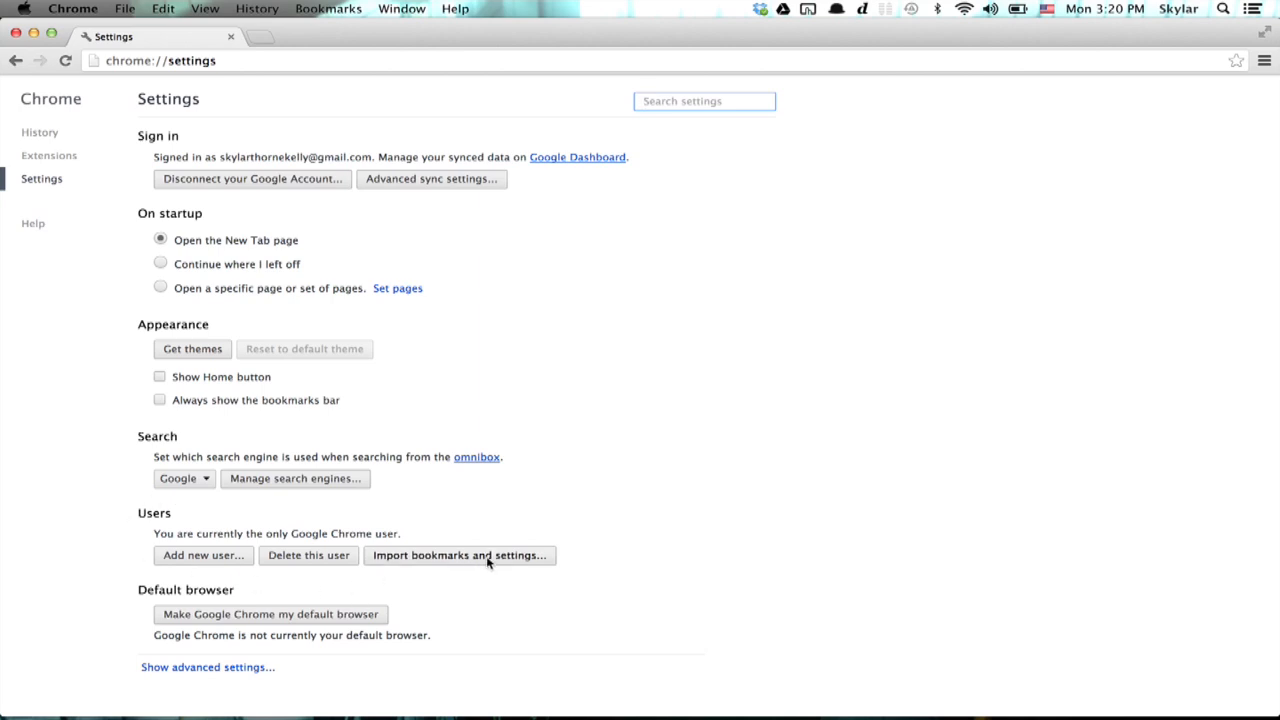
pyautogui.click(459, 555)
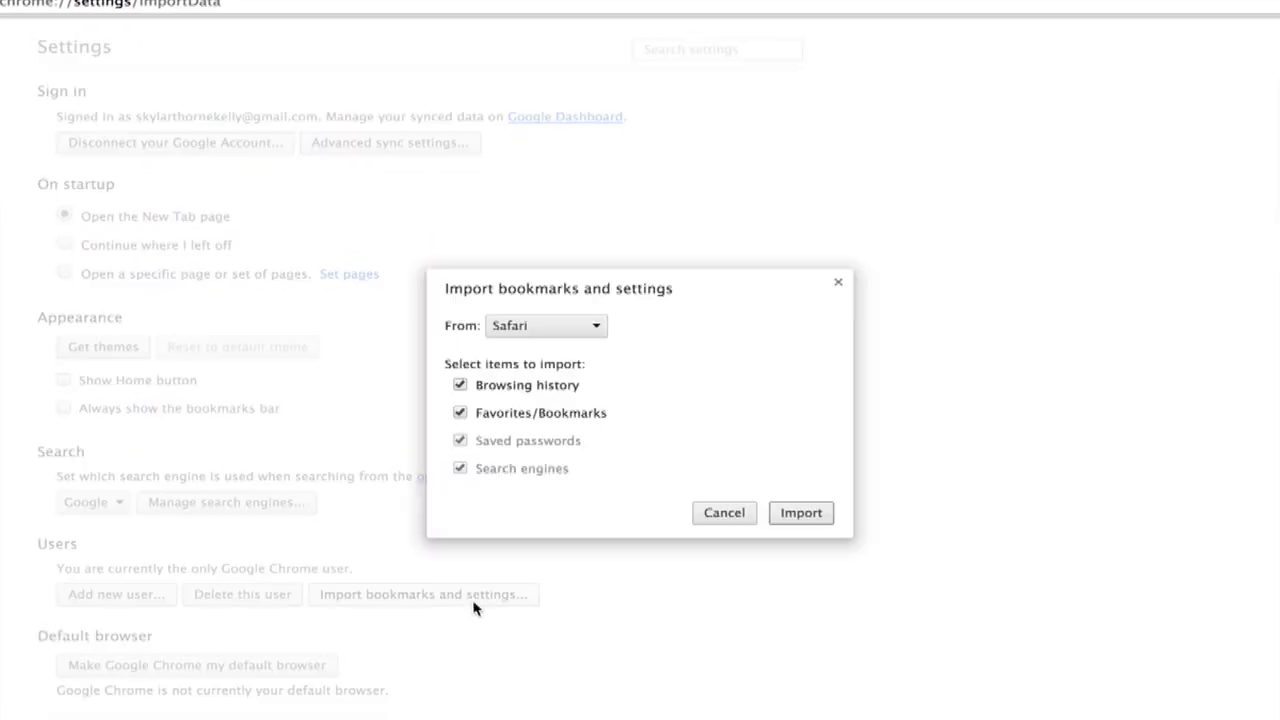
pyautogui.moveTo(595, 320)
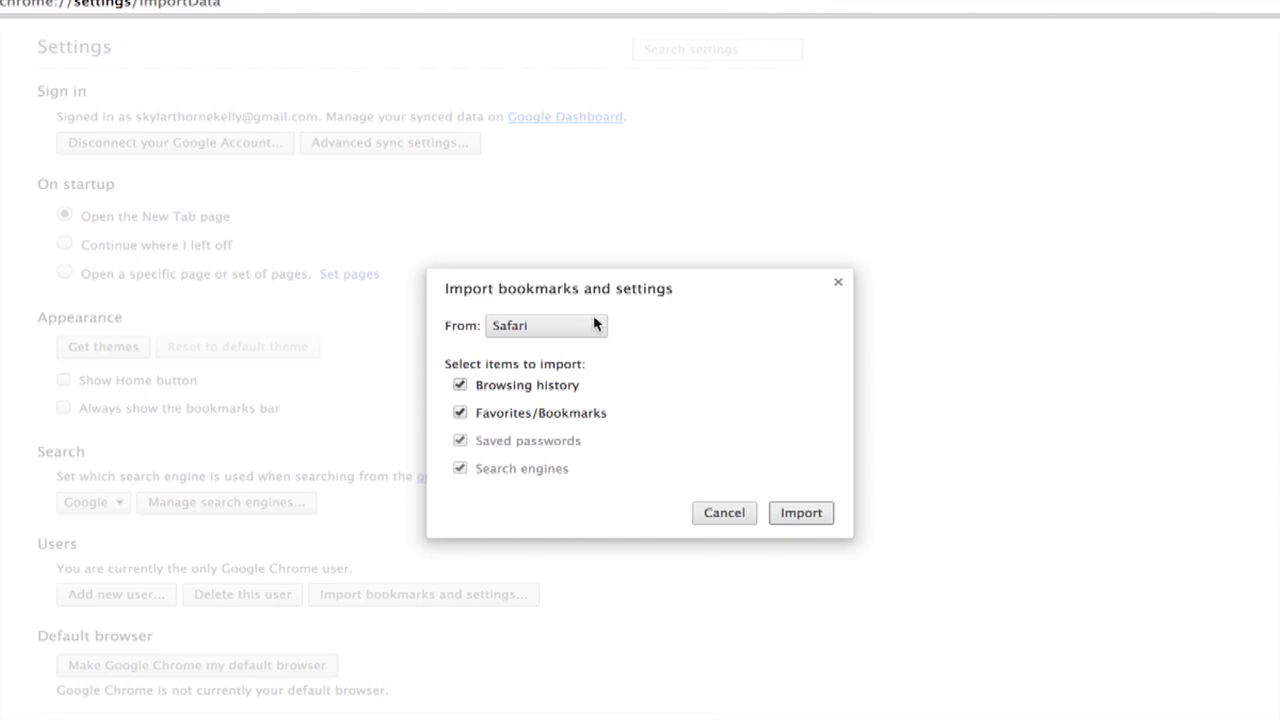
pyautogui.moveTo(625, 393)
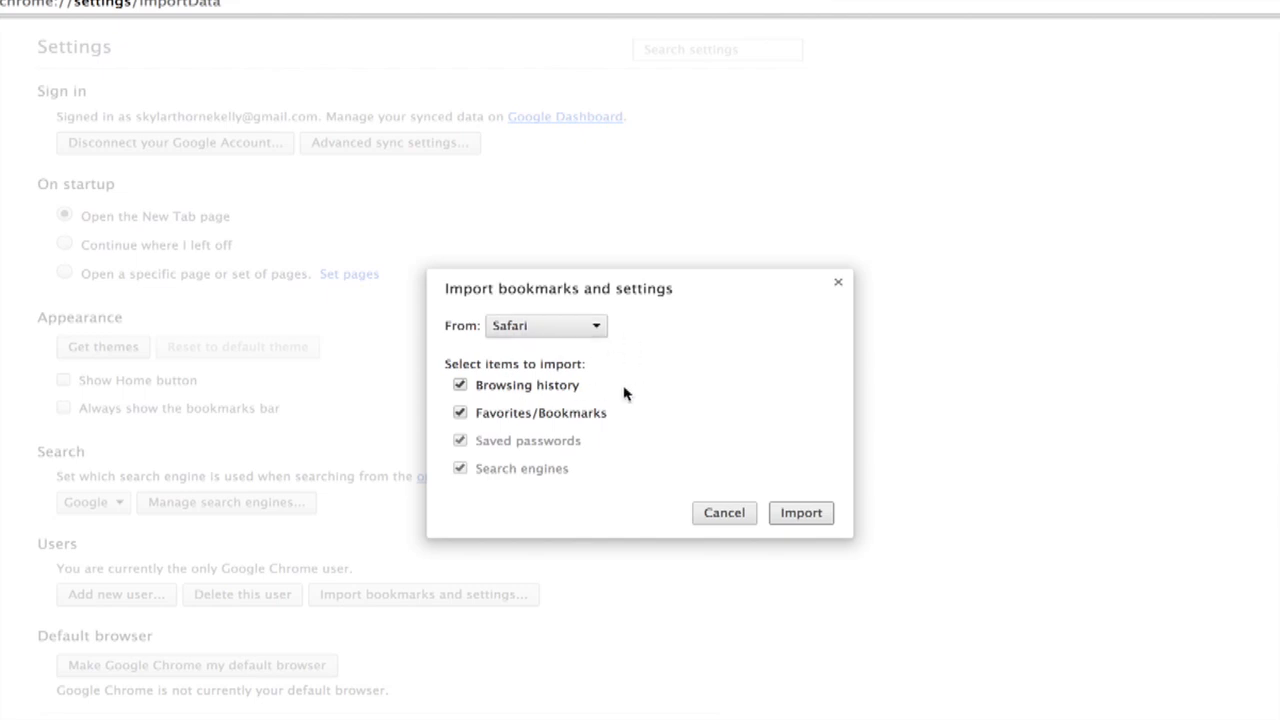
pyautogui.moveTo(571, 412)
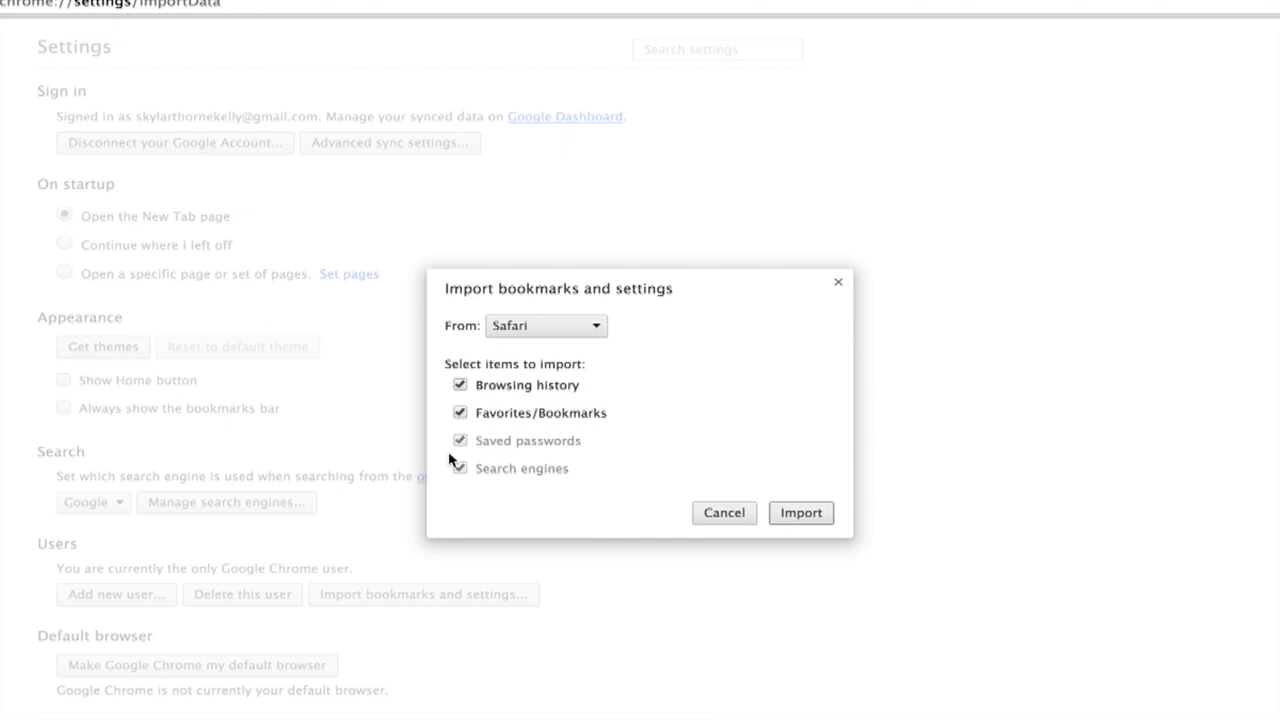
pyautogui.click(459, 468)
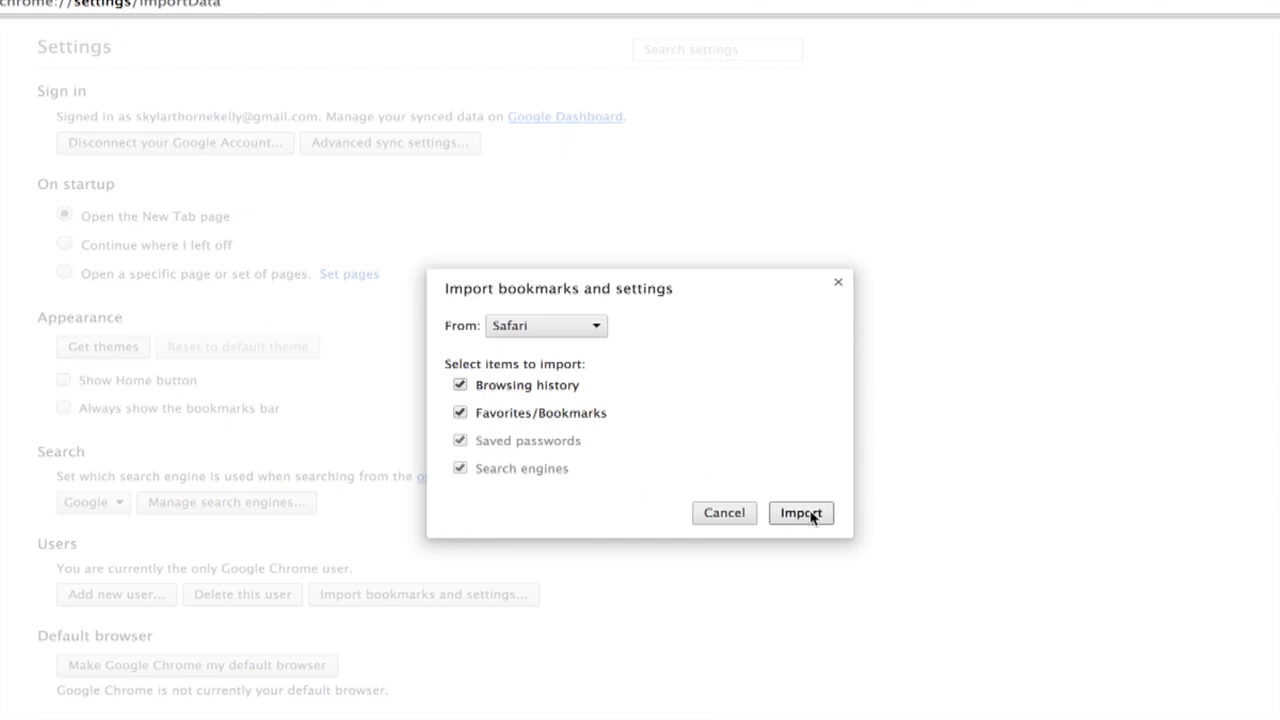
# Step: Import all checked Safari items and dismiss the success confirmation
pyautogui.click(801, 513)
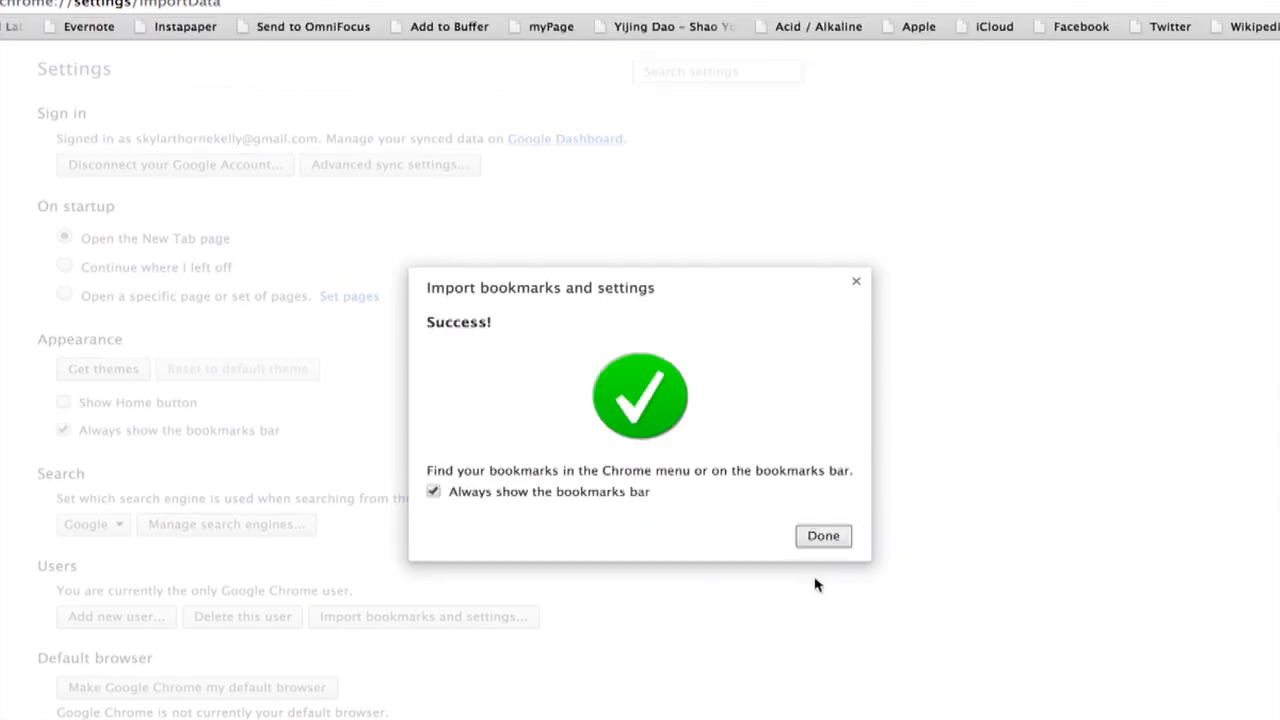
pyautogui.click(823, 535)
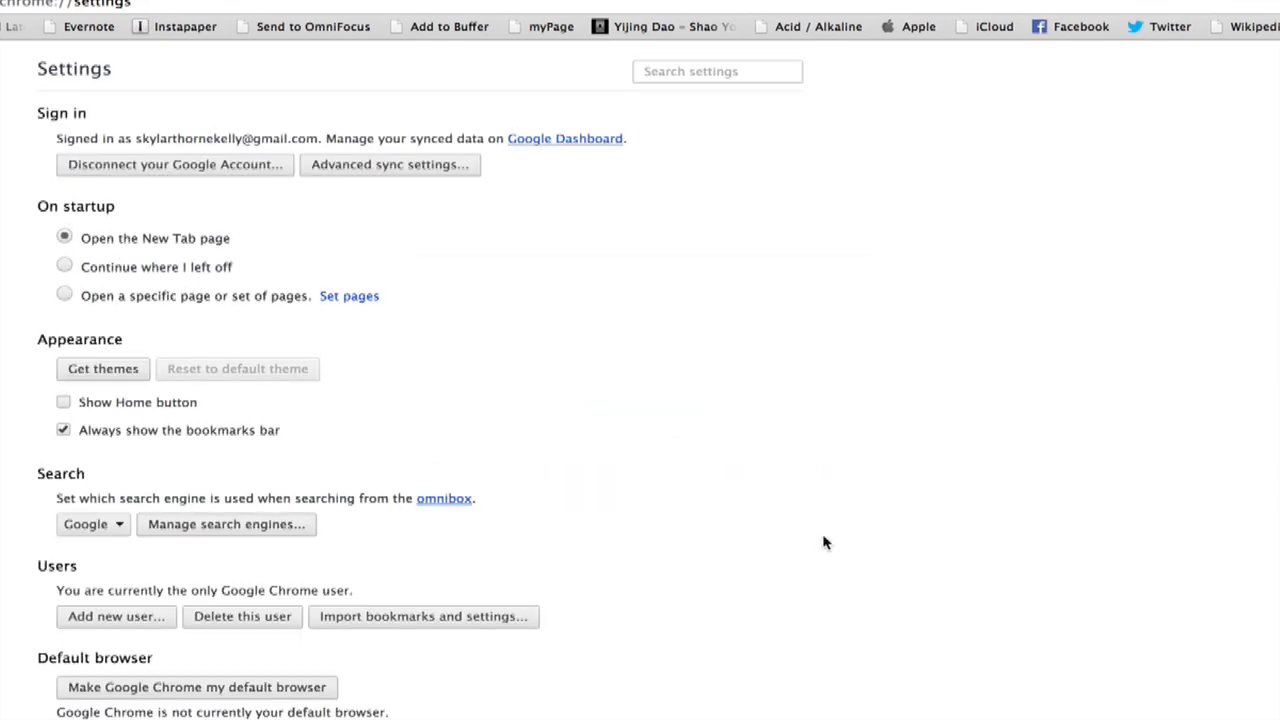
pyautogui.moveTo(619, 80)
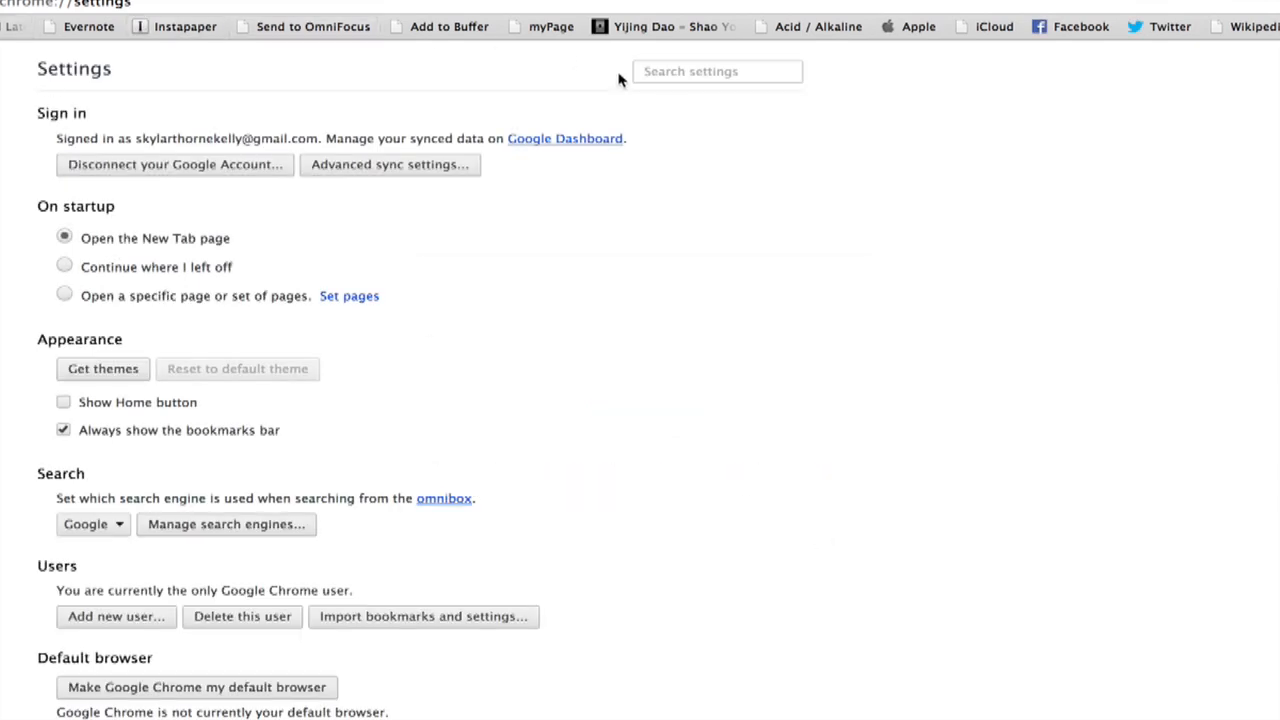
pyautogui.moveTo(283, 140)
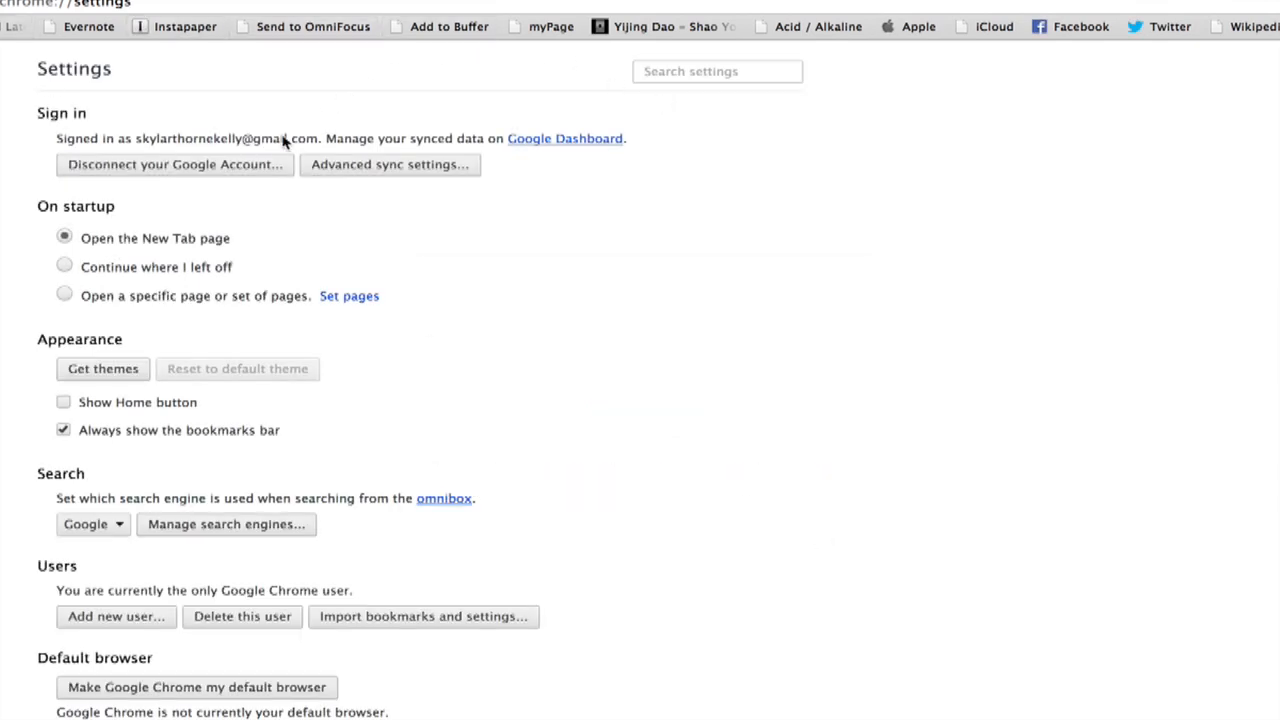